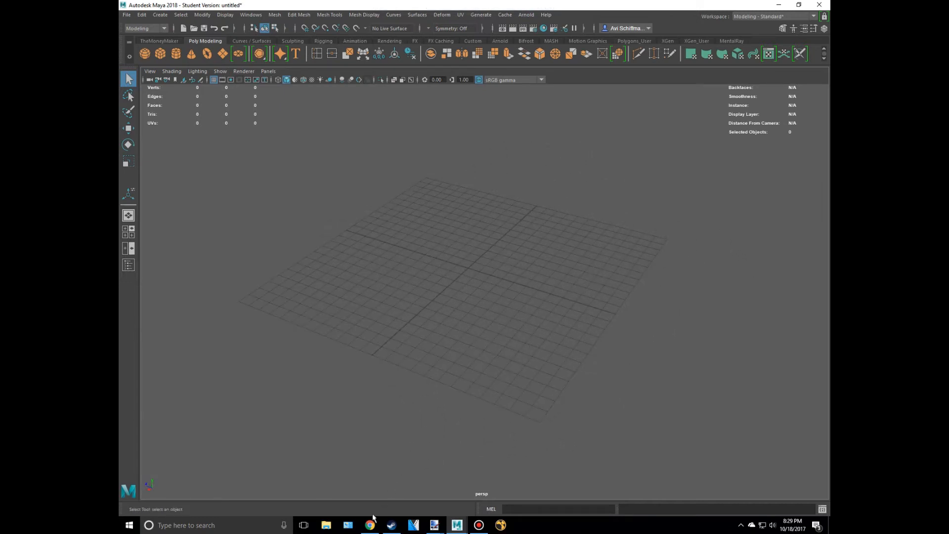
Step: Switch from the empty Maya scene to Chrome to look up reference pictures
{"action": "left_click", "coordinate": [370, 524]}
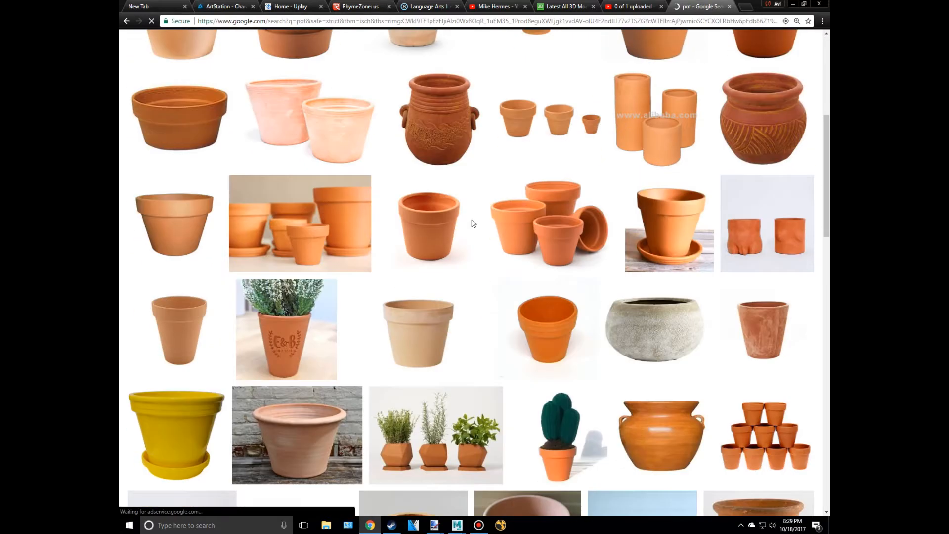
Step: Browse the terracotta pot results and enlarge a plain clay pot photo as reference
{"action": "scroll", "scroll_direction": "down", "scroll_amount": 3}
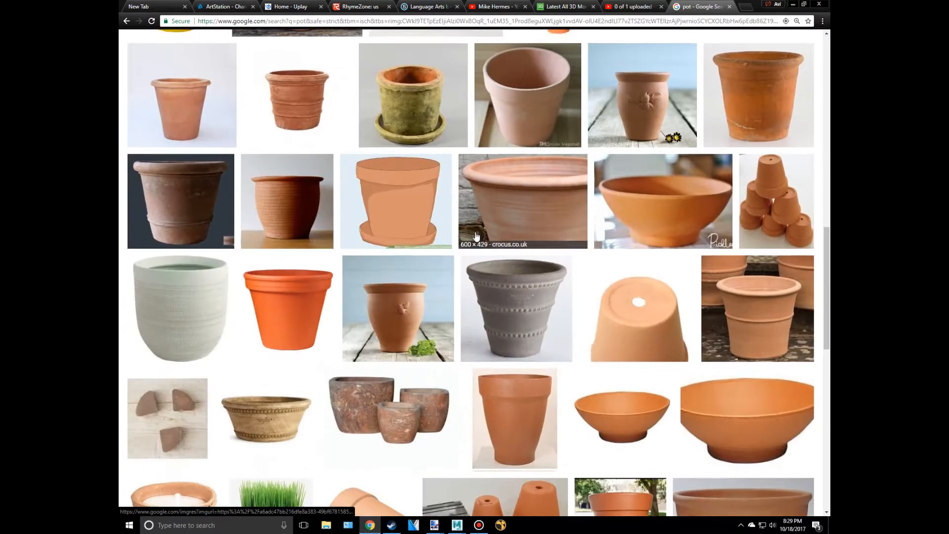
{"action": "scroll", "scroll_direction": "down", "scroll_amount": 3}
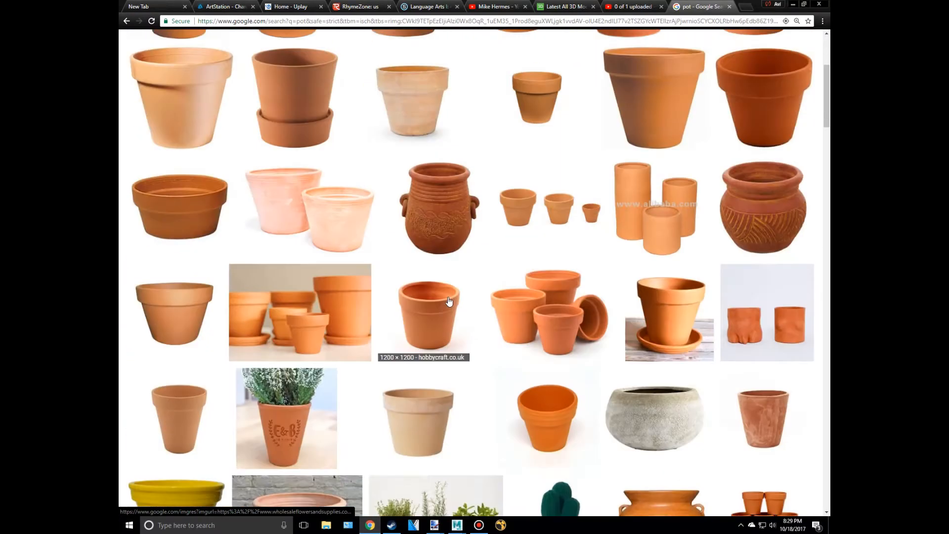
{"action": "left_click", "coordinate": [449, 311]}
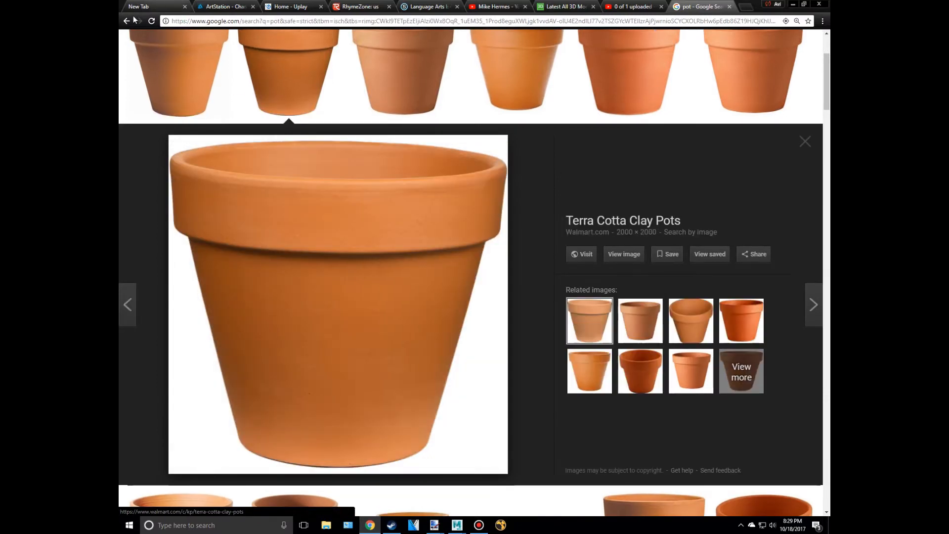
{"action": "left_click", "coordinate": [457, 525]}
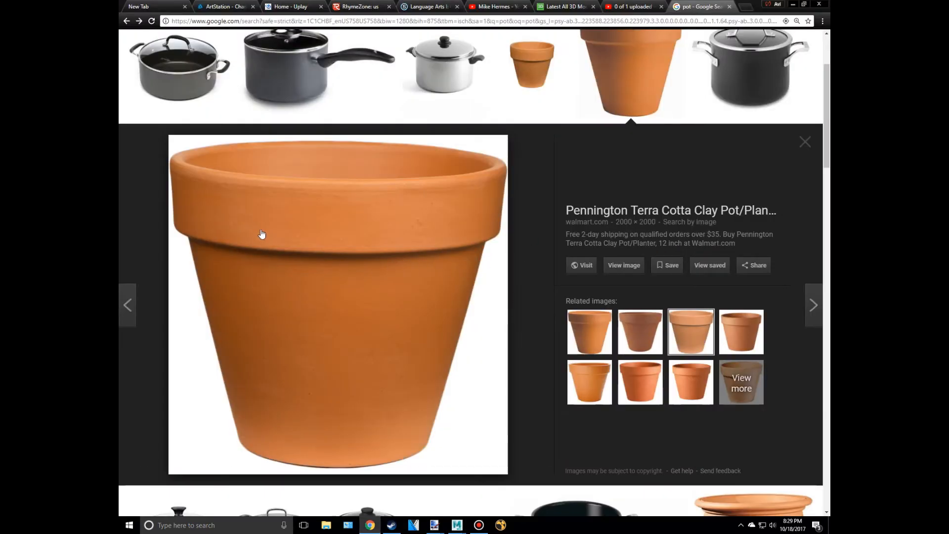
{"action": "mouse_move", "coordinate": [297, 428]}
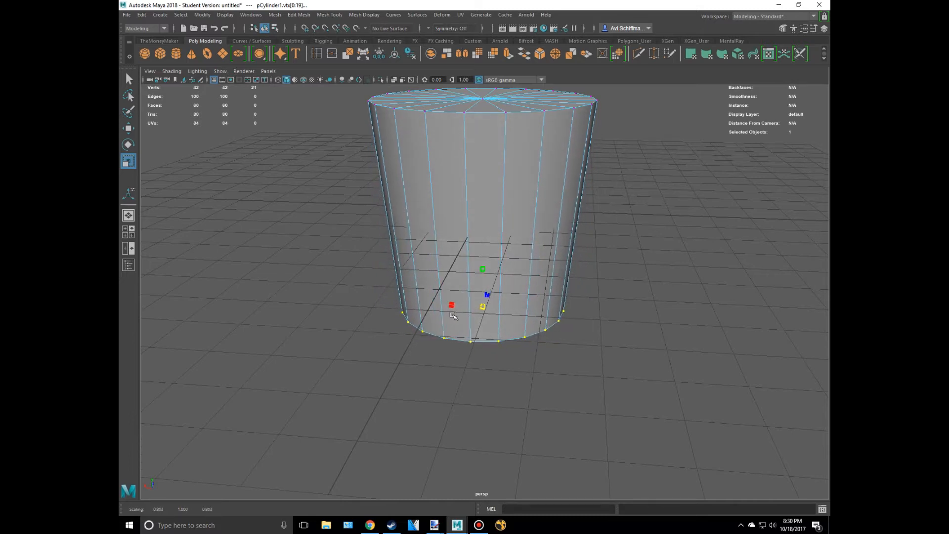
Step: Select the top face of the tapered polygon cylinder
{"action": "left_click", "coordinate": [369, 525]}
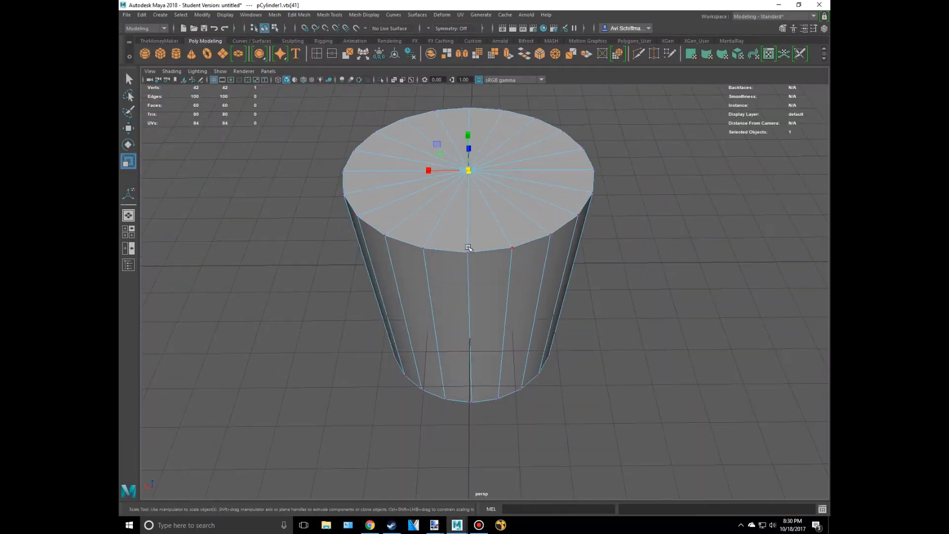
{"action": "mouse_move", "coordinate": [295, 231]}
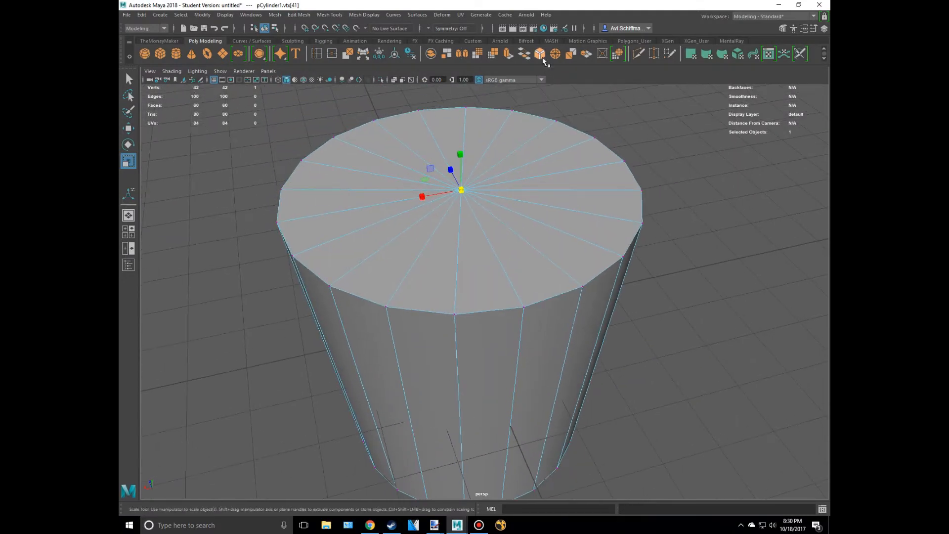
Step: Extrude the top face, inset it into a rim and sink it down to hollow the pot
{"action": "left_click", "coordinate": [296, 14]}
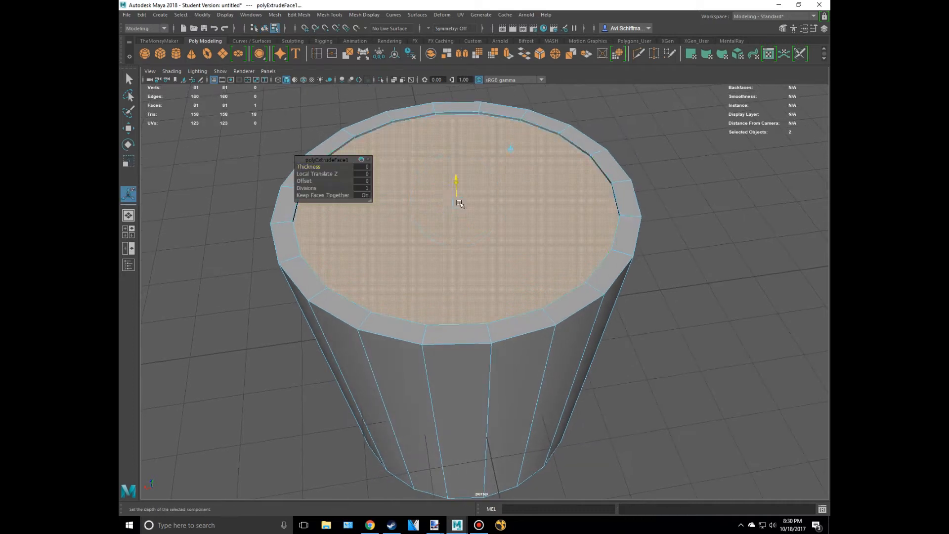
{"action": "left_click_drag", "start_coordinate": [456, 182], "coordinate": [462, 372]}
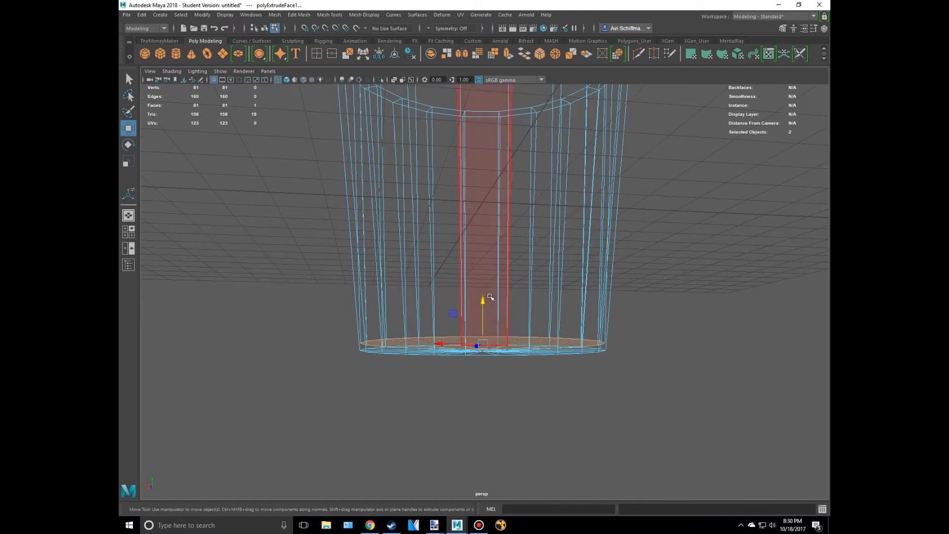
{"action": "key", "text": "5"}
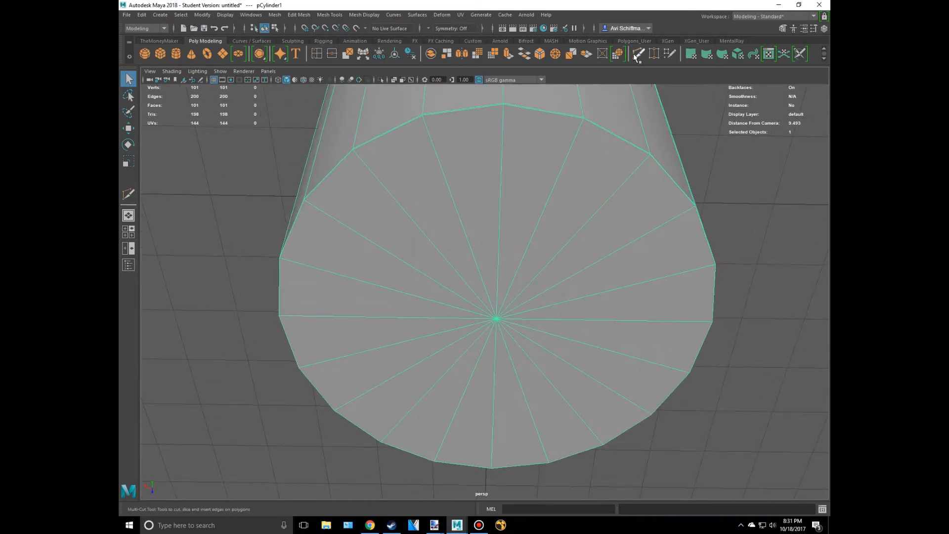
Step: Extrude the bottom face and enlarge it almost to the edge, leaving a narrow border
{"action": "right_click", "coordinate": [513, 258]}
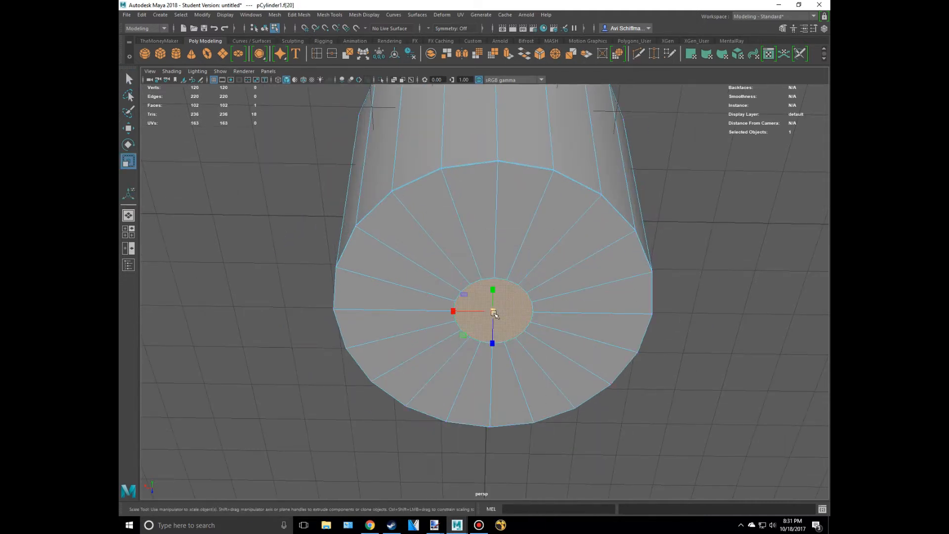
{"action": "left_click_drag", "start_coordinate": [492, 312], "coordinate": [656, 321]}
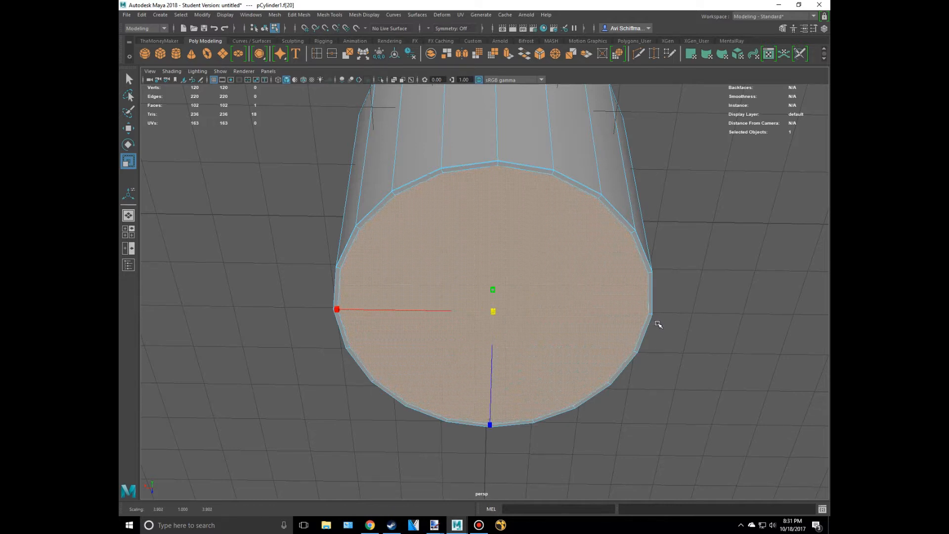
{"action": "left_click", "coordinate": [299, 14]}
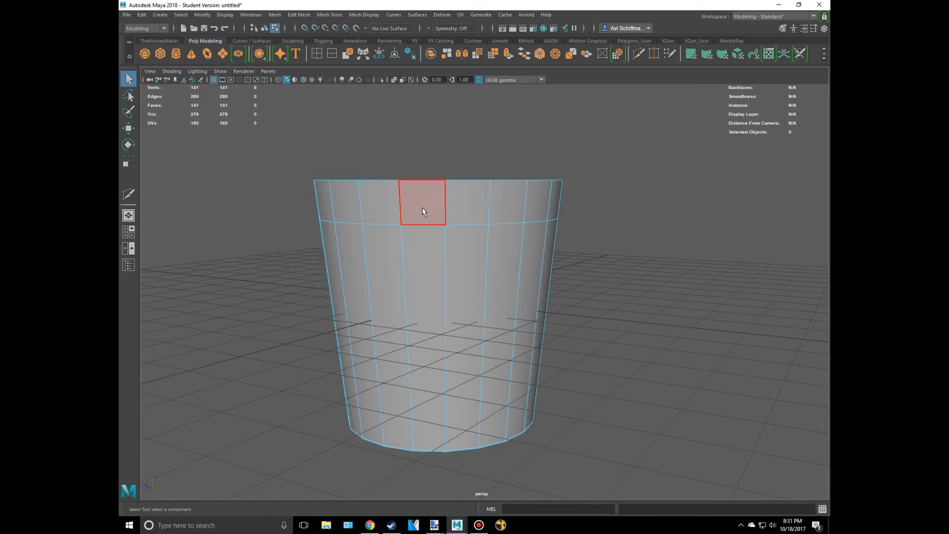
Step: Extrude the top row of side faces outward about 0.485 to form a thick lip
{"action": "left_click", "coordinate": [471, 196]}
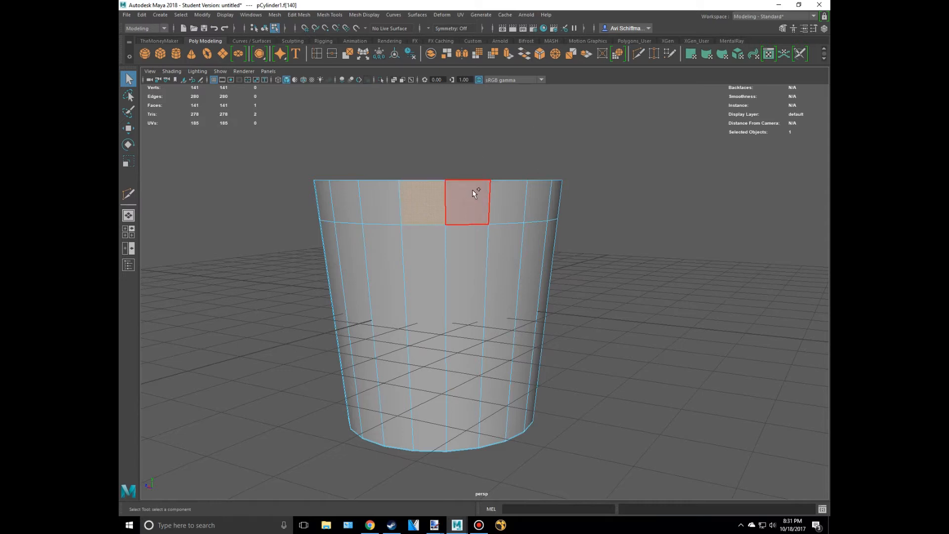
{"action": "left_click_drag", "start_coordinate": [473, 200], "coordinate": [514, 242]}
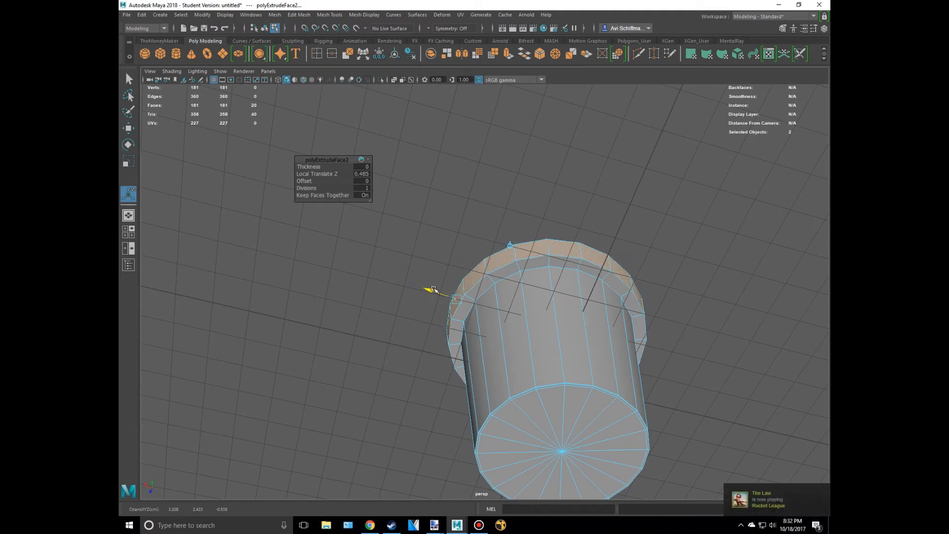
{"action": "left_click_drag", "start_coordinate": [430, 291], "coordinate": [432, 292]}
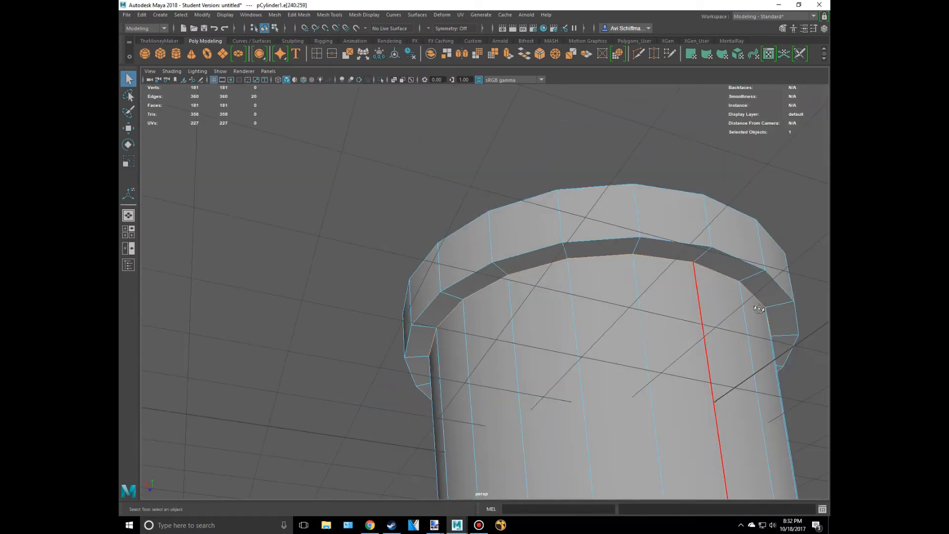
Step: Insert edge loops along the lip and inside the rim for supporting geometry
{"action": "left_click_drag", "start_coordinate": [759, 309], "coordinate": [488, 319]}
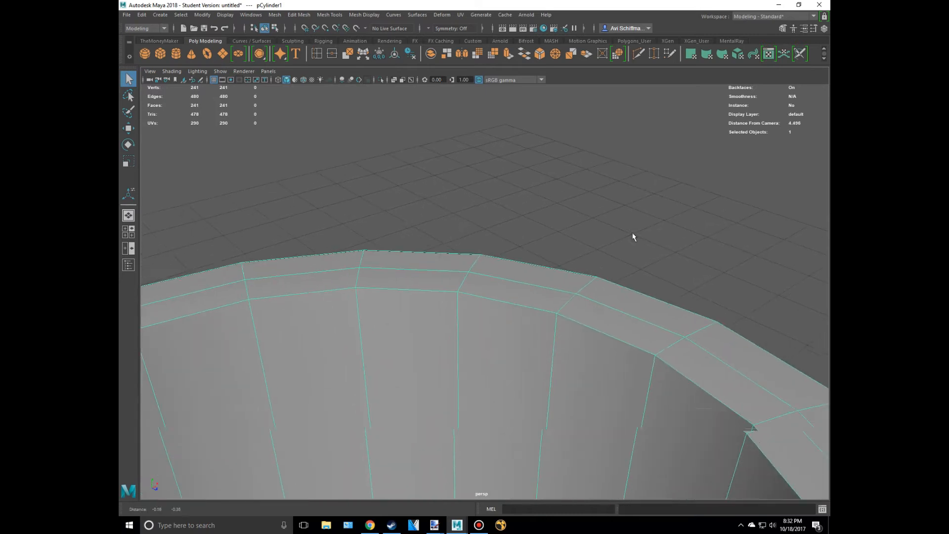
{"action": "left_click", "coordinate": [128, 194]}
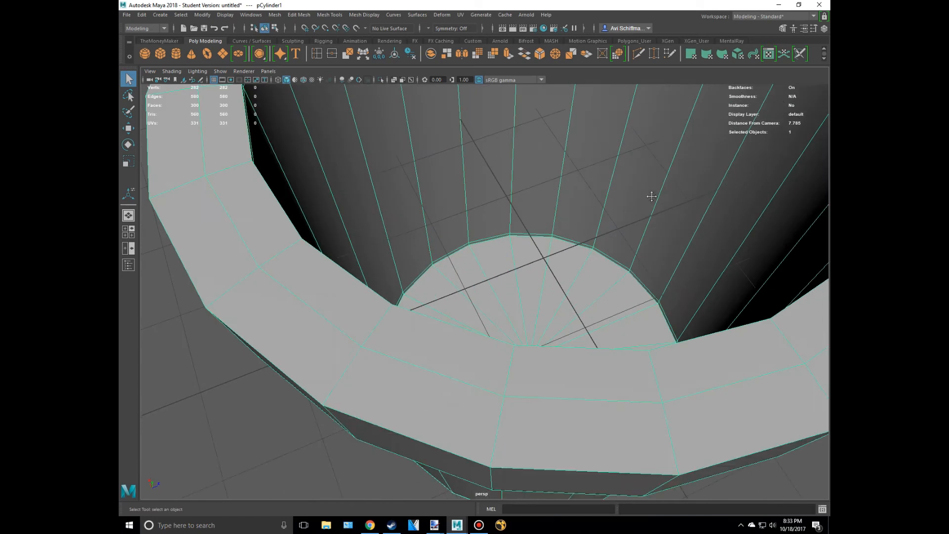
Step: Orbit out to view the finished blocky hollow pot
{"action": "left_click_drag", "start_coordinate": [651, 196], "coordinate": [604, 156]}
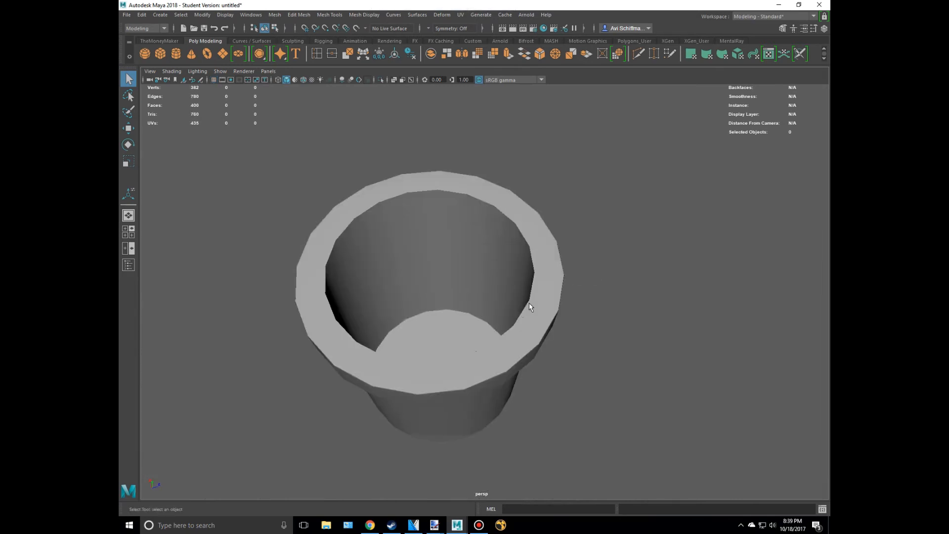
Step: Apply Mesh > Smooth to the pot with reduced divisions and inspect the rounded result
{"action": "left_click_drag", "start_coordinate": [529, 307], "coordinate": [523, 320]}
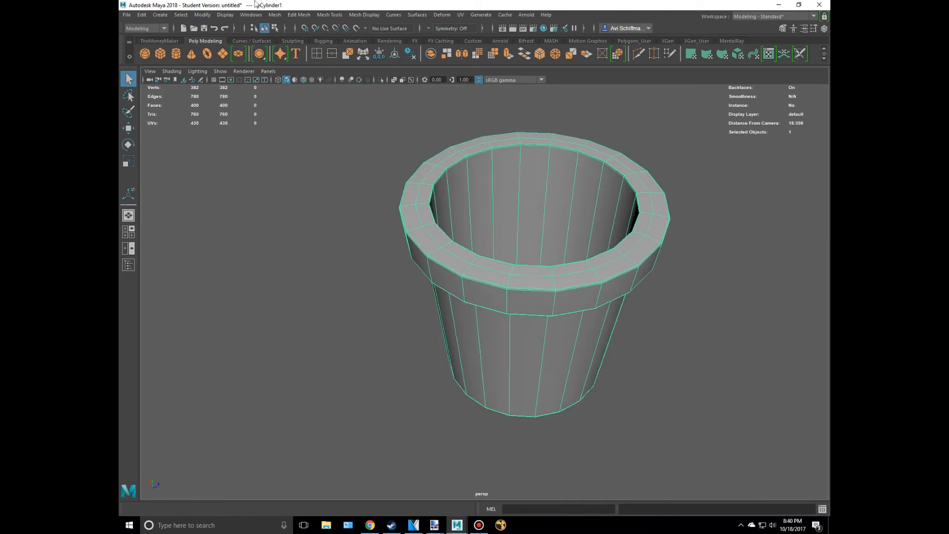
{"action": "left_click", "coordinate": [269, 13]}
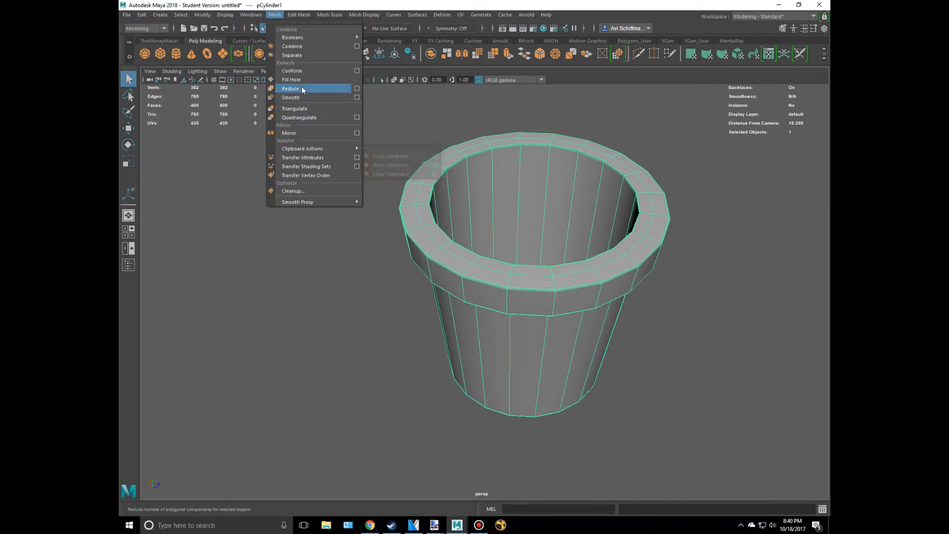
{"action": "left_click", "coordinate": [290, 97]}
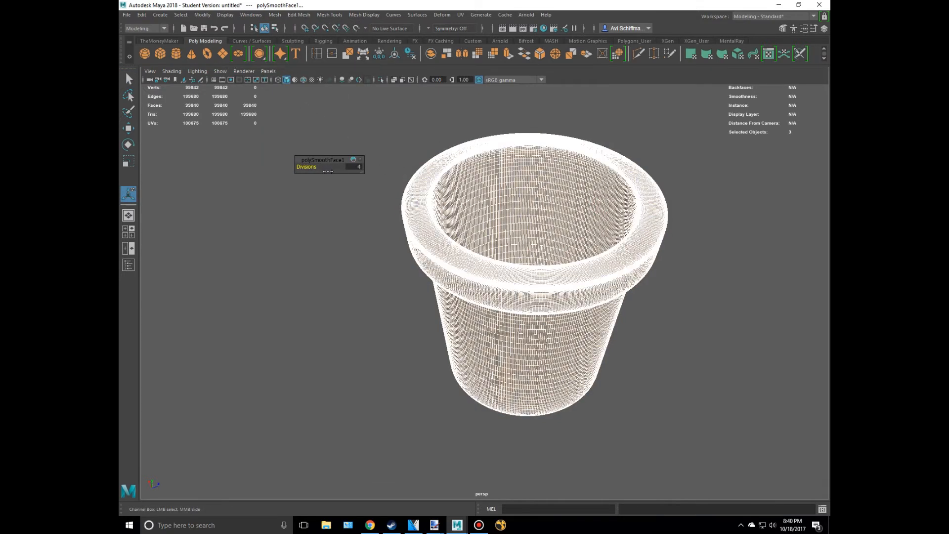
{"action": "right_click", "coordinate": [561, 182]}
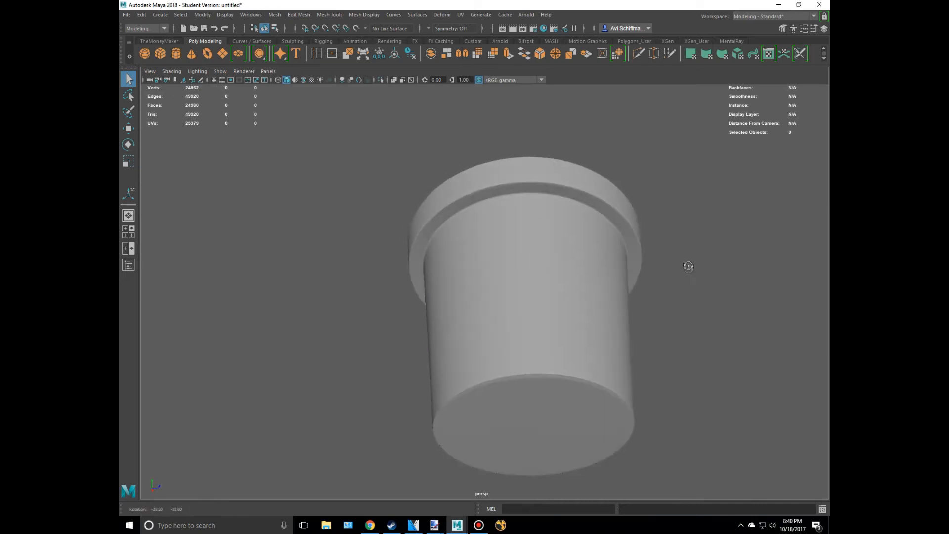
{"action": "left_click_drag", "start_coordinate": [687, 266], "coordinate": [678, 344]}
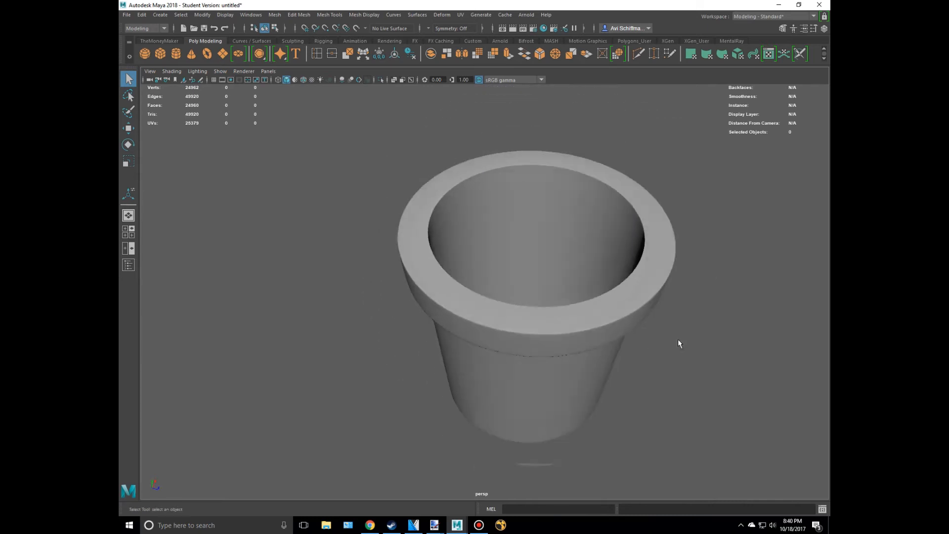
{"action": "left_click_drag", "start_coordinate": [678, 344], "coordinate": [653, 309]}
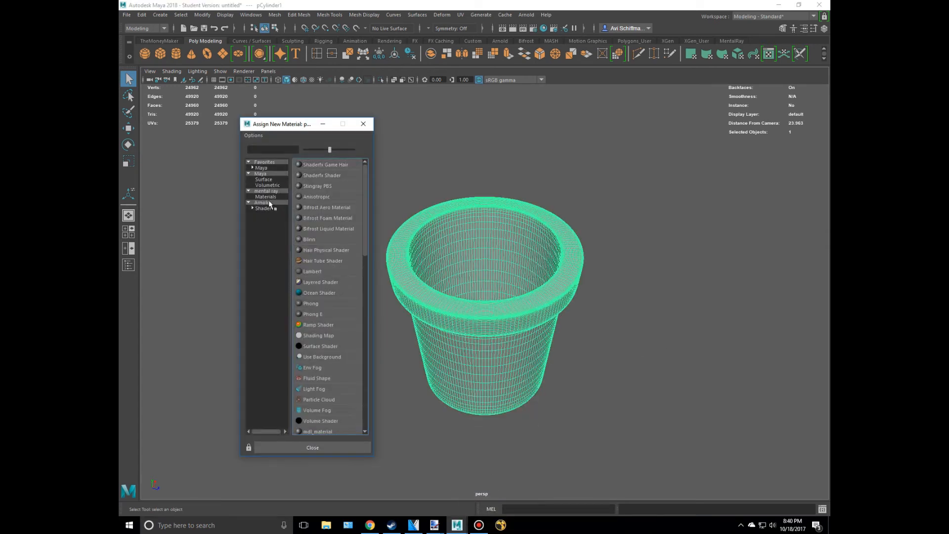
Step: Assign an aiStandardSurface to the pot and replace its settings with the Clay preset
{"action": "left_click", "coordinate": [263, 207]}
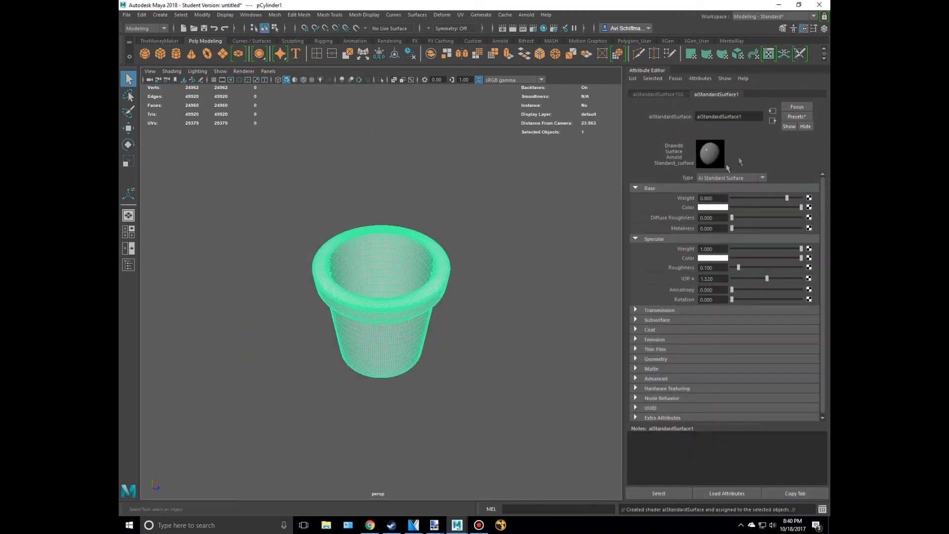
{"action": "left_click", "coordinate": [795, 116]}
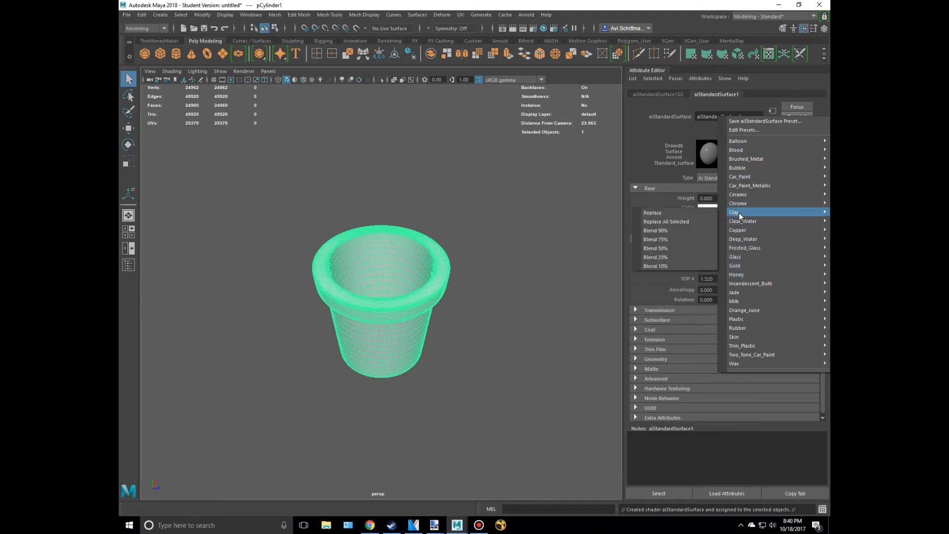
{"action": "left_click", "coordinate": [733, 211]}
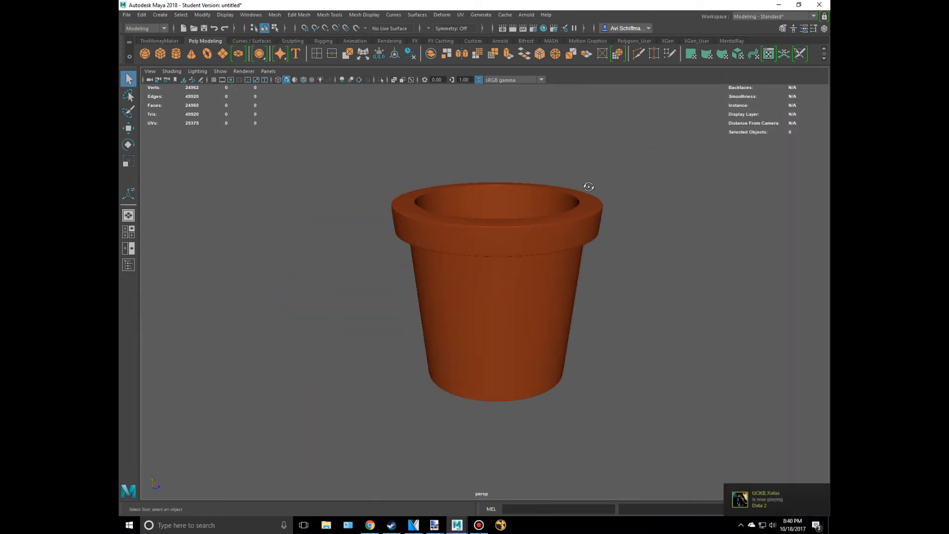
Step: Orbit the view around the pot to place the new ground plane beneath it
{"action": "left_click_drag", "start_coordinate": [588, 187], "coordinate": [523, 333]}
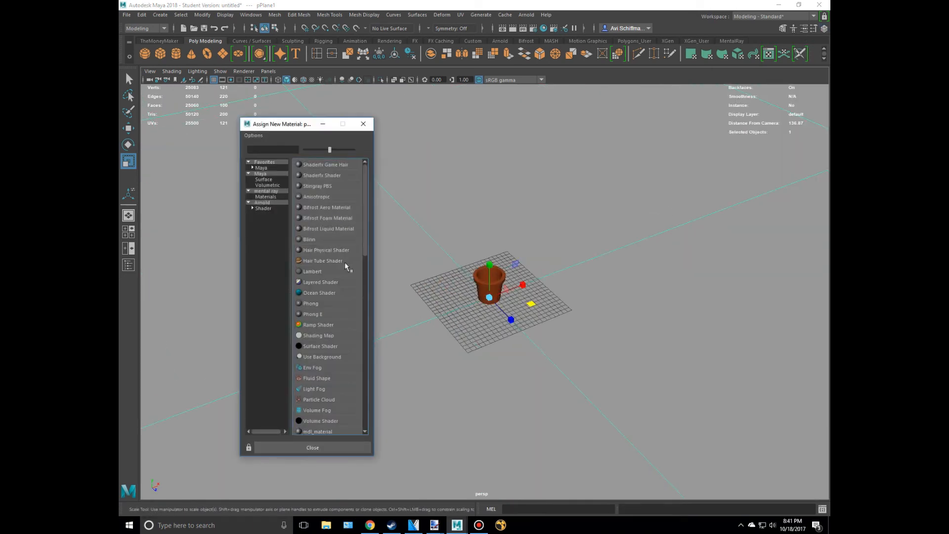
Step: Assign a plain Lambert material to the ground plane
{"action": "left_click", "coordinate": [313, 270]}
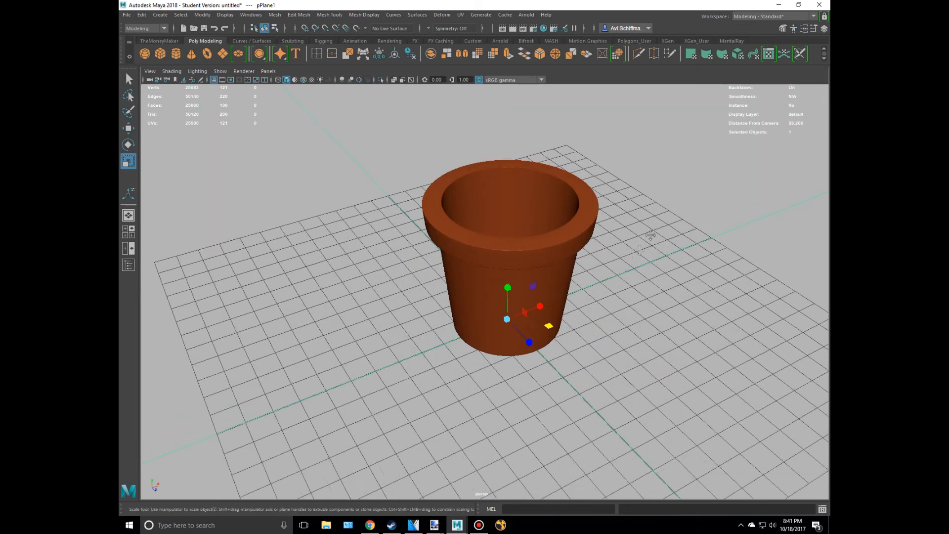
Step: Add an Arnold Physical Sky and render a test frame of the pot
{"action": "left_click", "coordinate": [525, 14]}
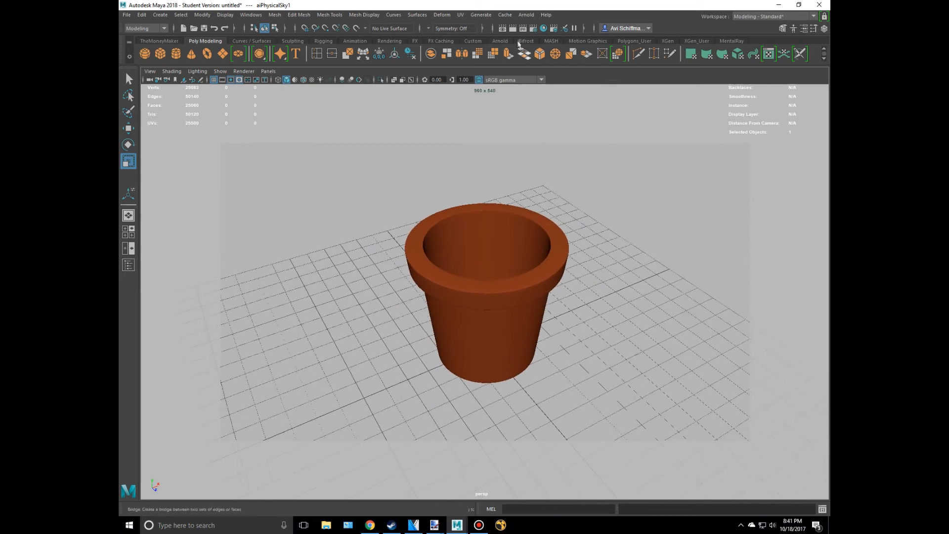
{"action": "left_click", "coordinate": [512, 28]}
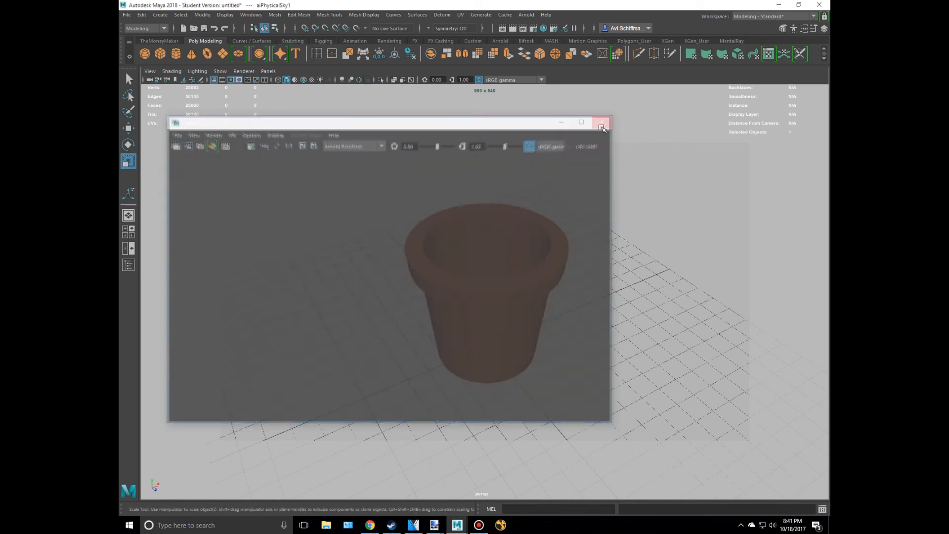
Step: Close the render and set aiStandardSurface1's base colour to a lighter, pinker terracotta
{"action": "left_click", "coordinate": [601, 122]}
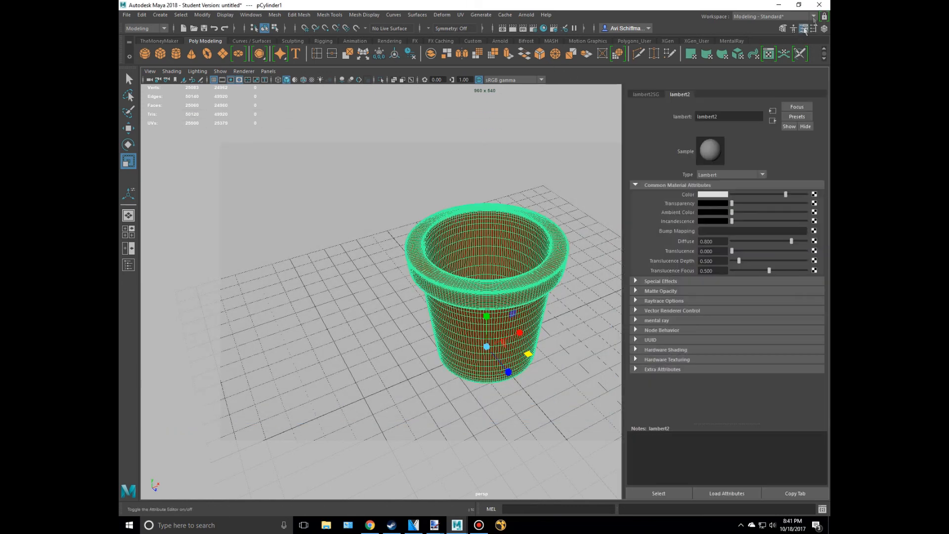
{"action": "left_click", "coordinate": [674, 78]}
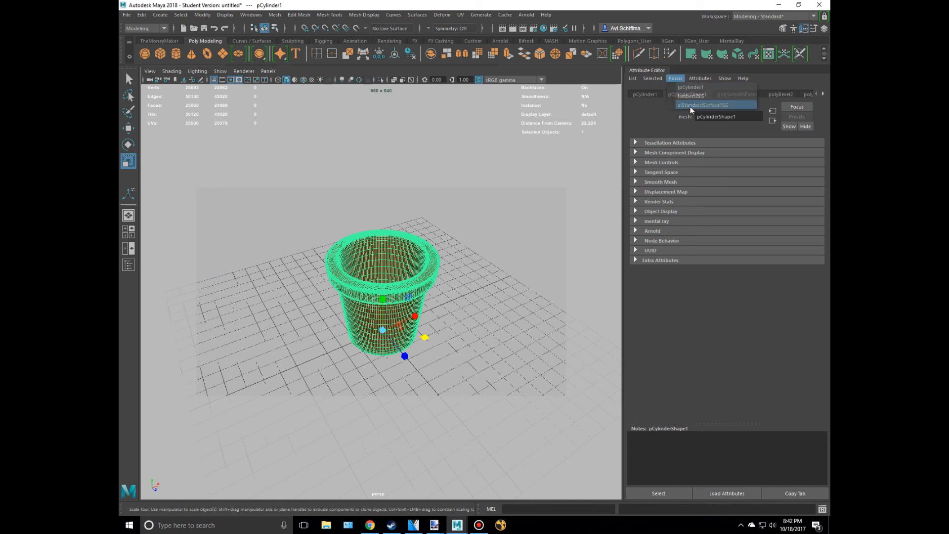
{"action": "left_click", "coordinate": [716, 105]}
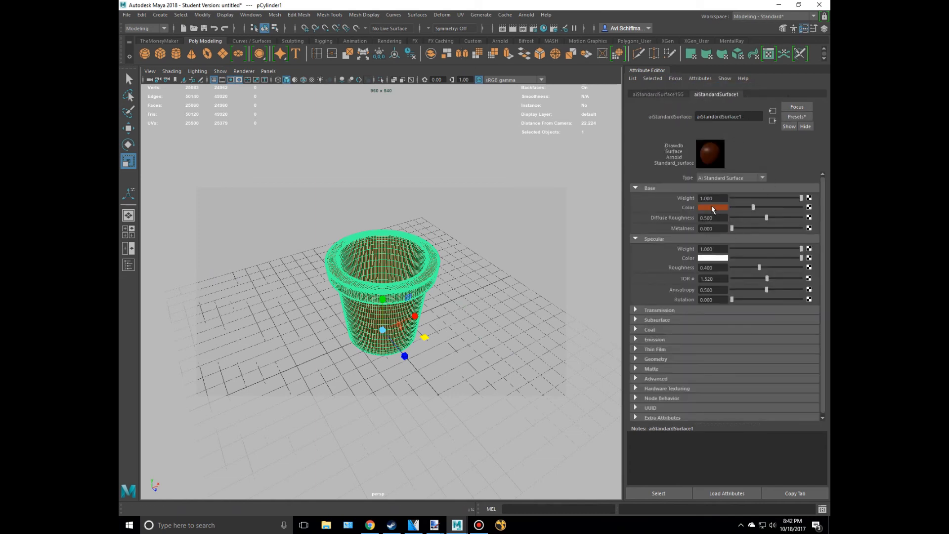
{"action": "left_click", "coordinate": [713, 208]}
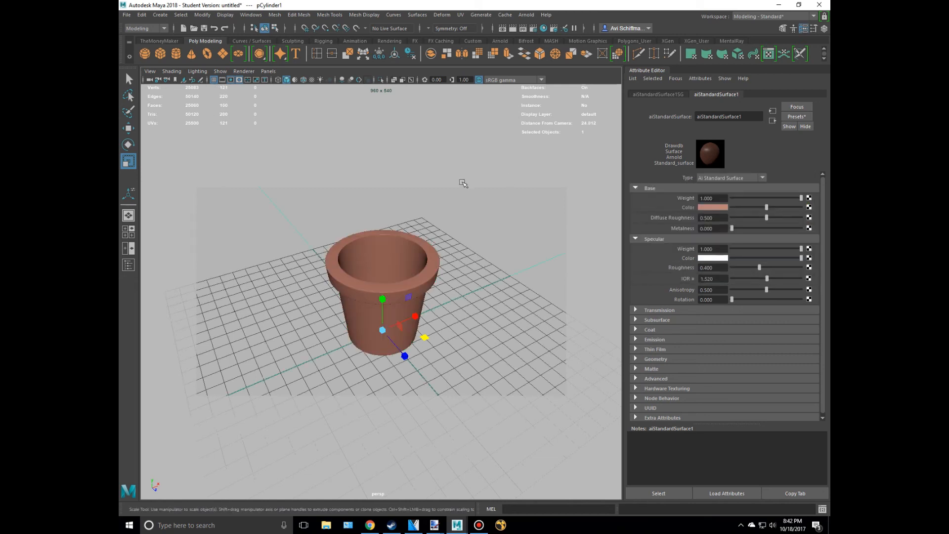
{"action": "left_click", "coordinate": [370, 525]}
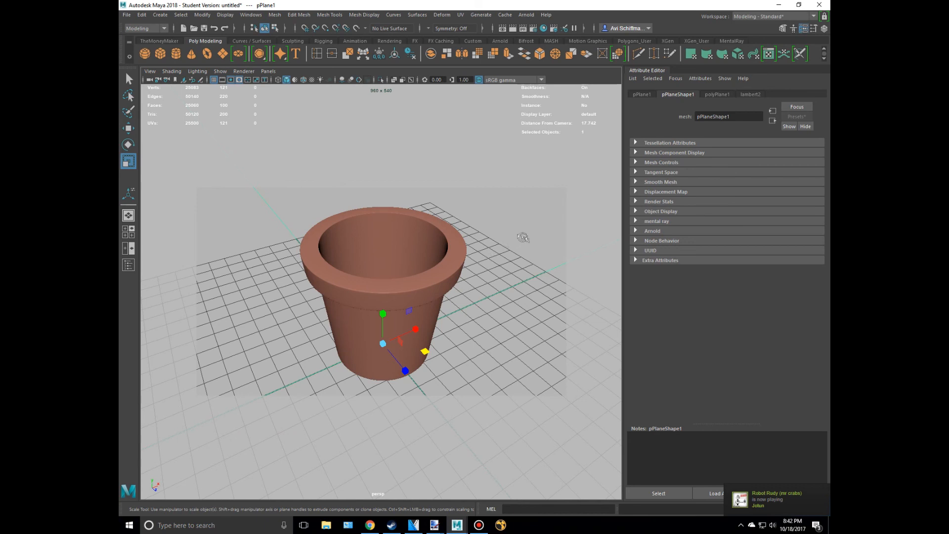
Step: Delete aiSkyDomeLight1 via the Outliner and add a new Arnold Skydome Light
{"action": "left_click", "coordinate": [129, 265]}
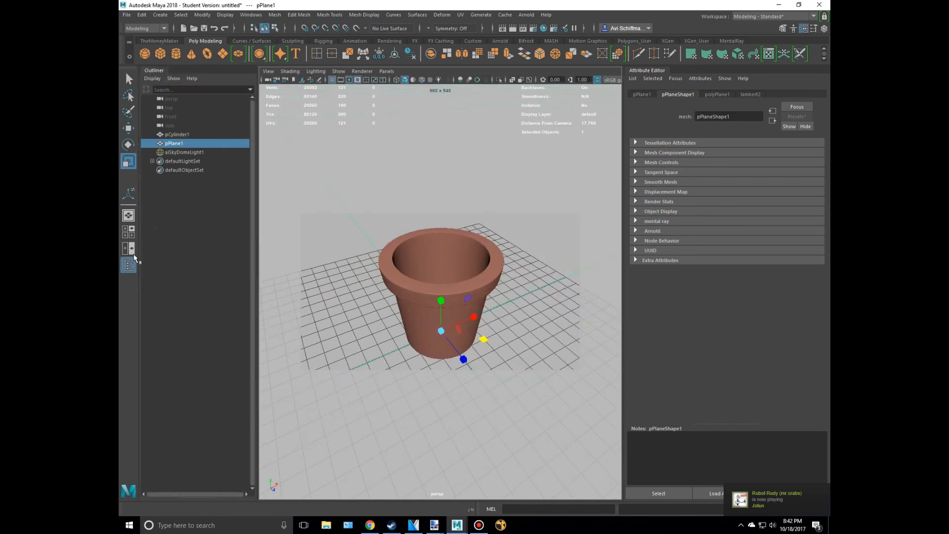
{"action": "left_click", "coordinate": [183, 152]}
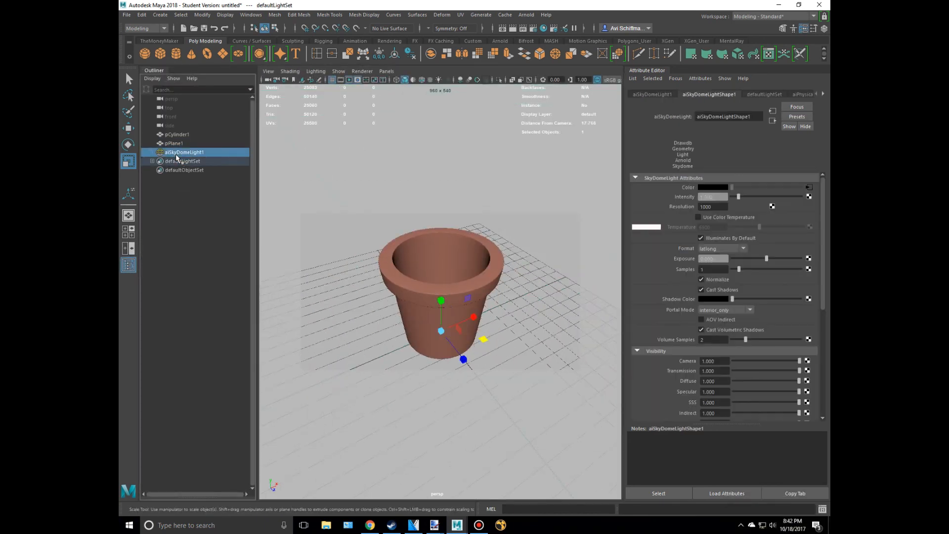
{"action": "left_click", "coordinate": [529, 14]}
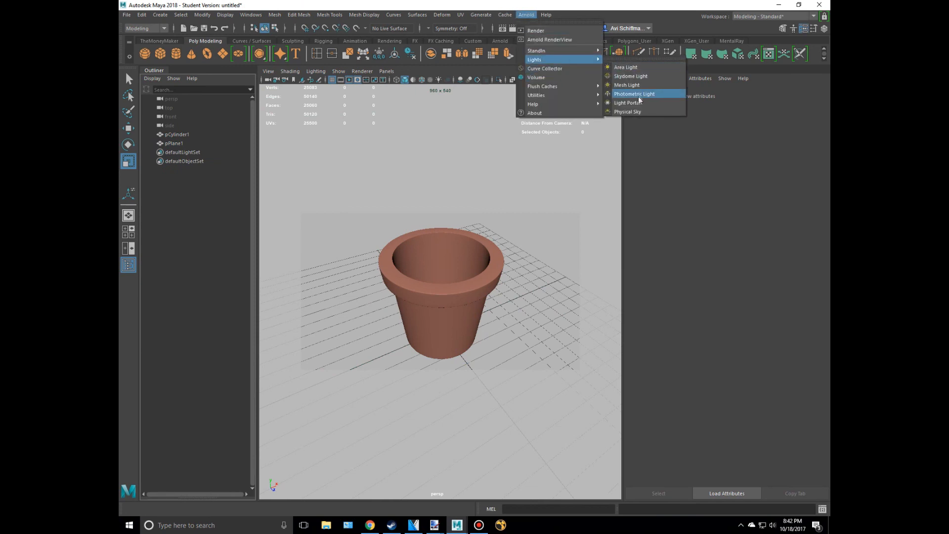
{"action": "left_click", "coordinate": [630, 75]}
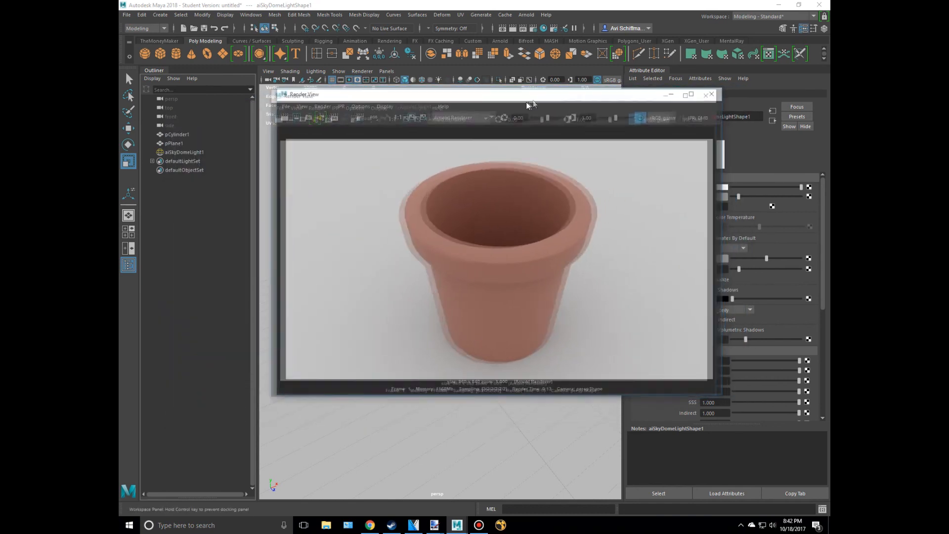
Step: Move the Render View aside and switch to Chrome's Walmart clay pot reference photo
{"action": "left_click_drag", "start_coordinate": [526, 94], "coordinate": [559, 110]}
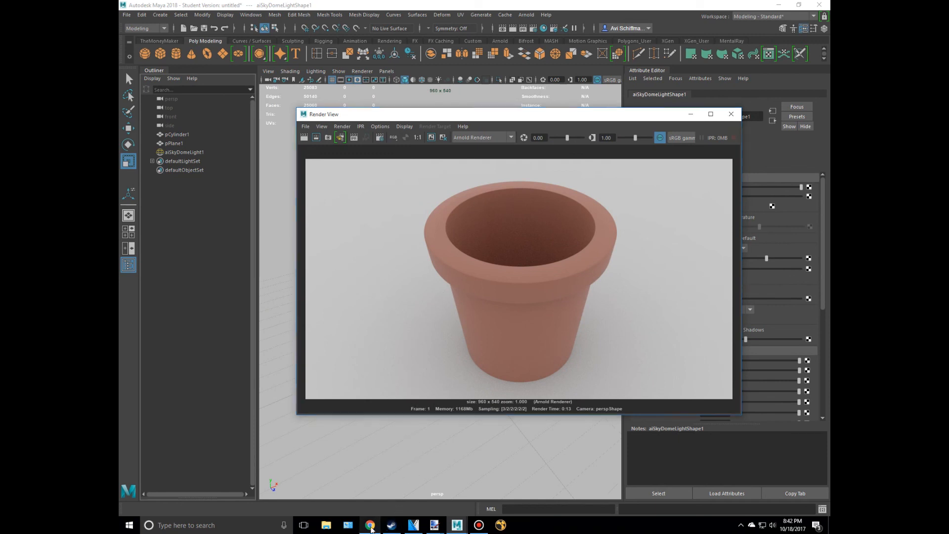
{"action": "left_click", "coordinate": [369, 524]}
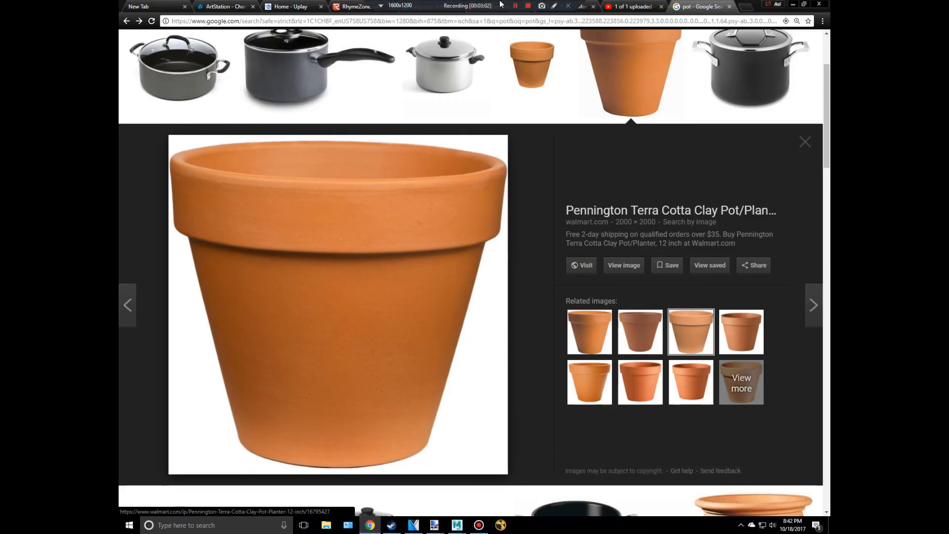